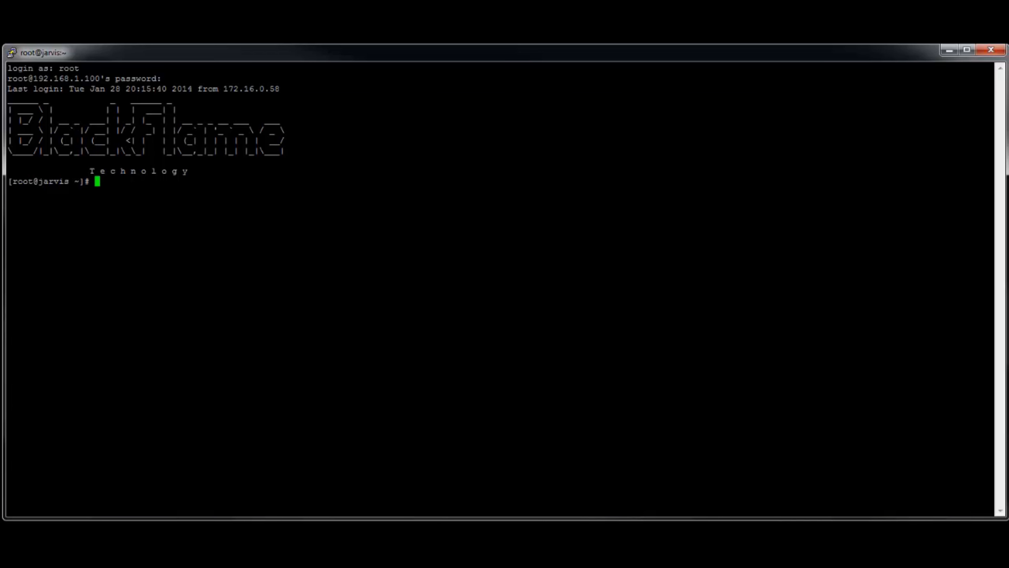
# Step: Launch Vim from the shell prompt with the vi command, showing an empty buffer
pyautogui.write(':D')
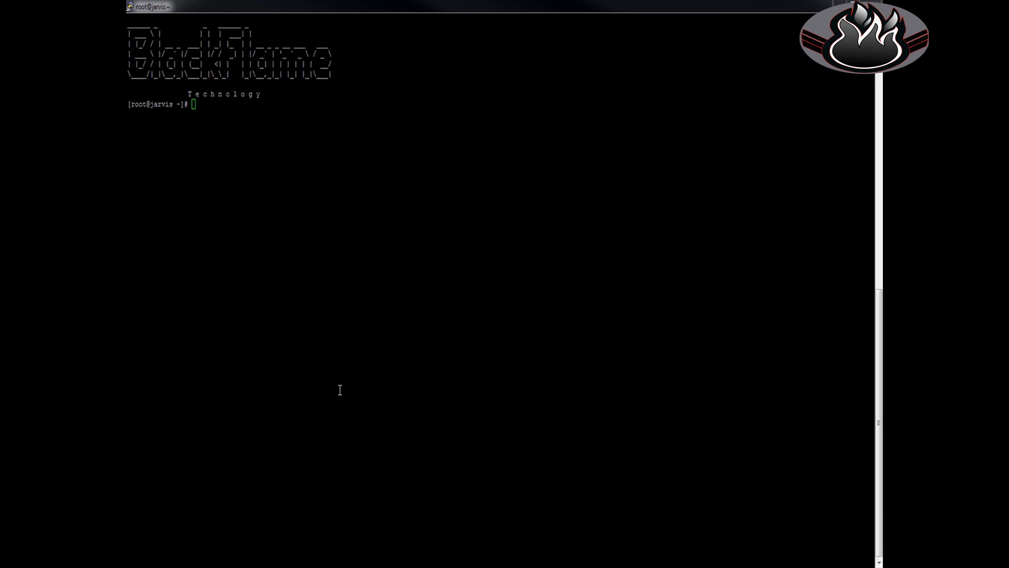
pyautogui.moveTo(363, 401)
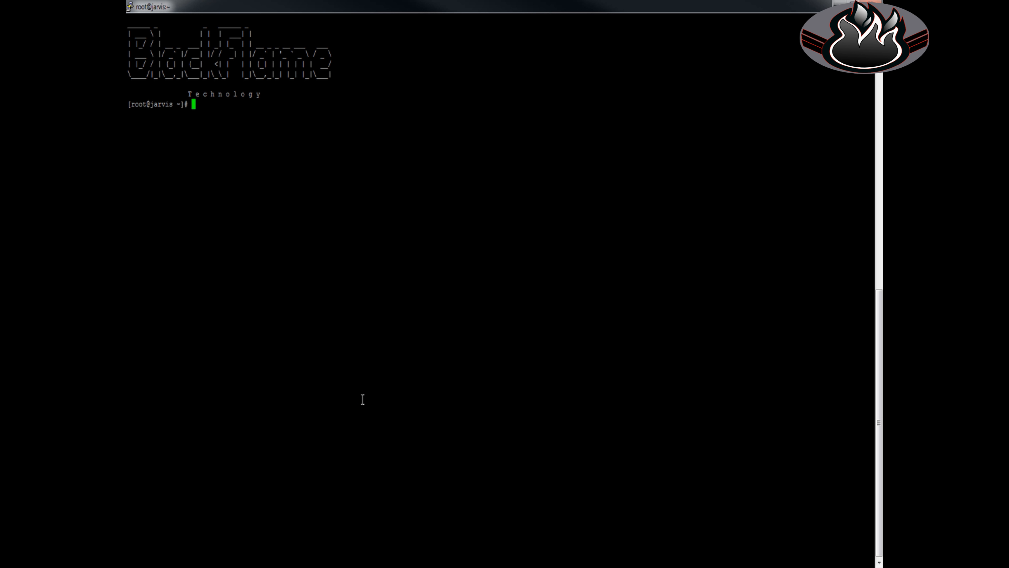
pyautogui.write('vi')
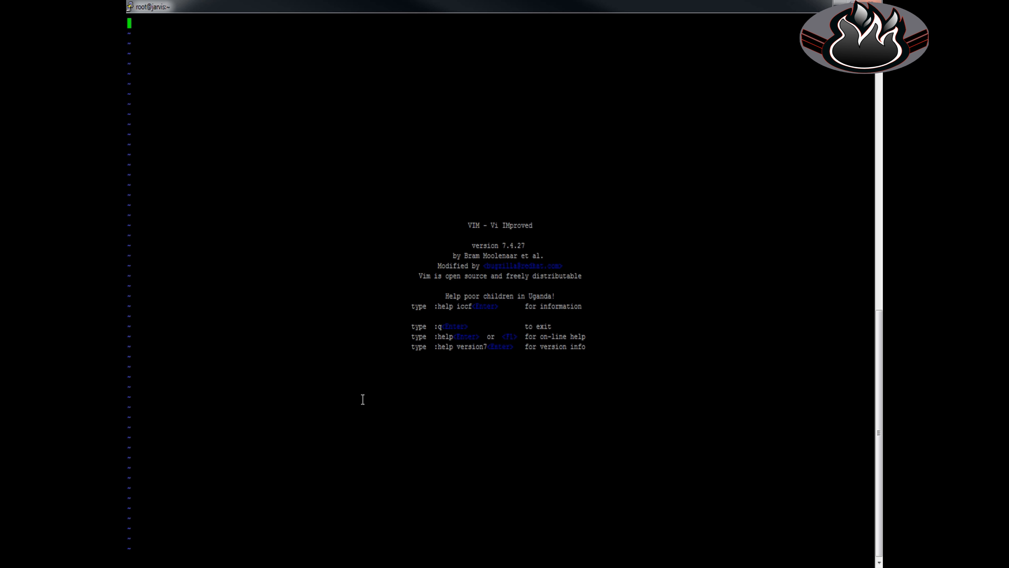
# Step: Quit Vim with :q, returning to the root shell prompt
pyautogui.write(':q')
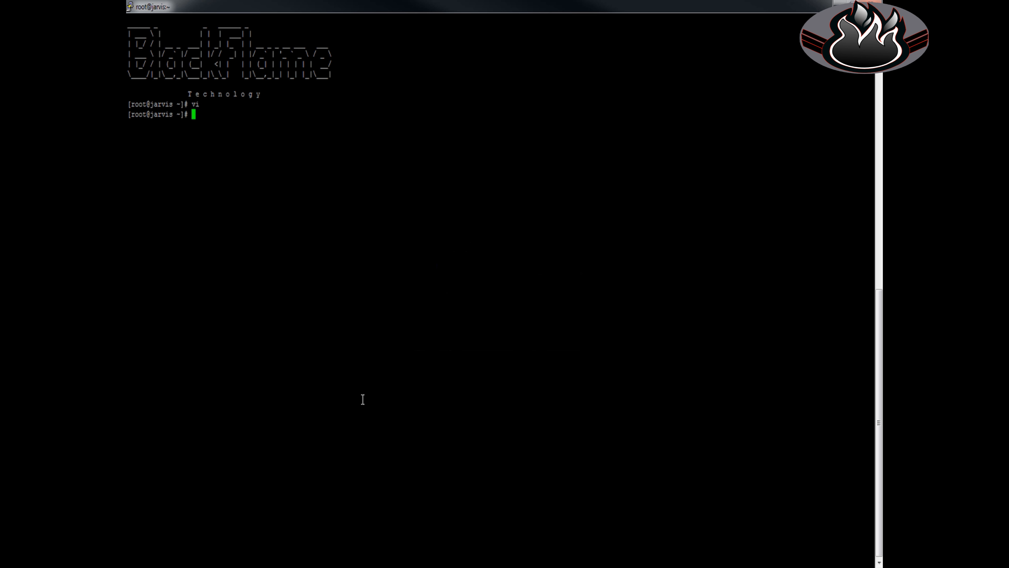
pyautogui.write('vim')
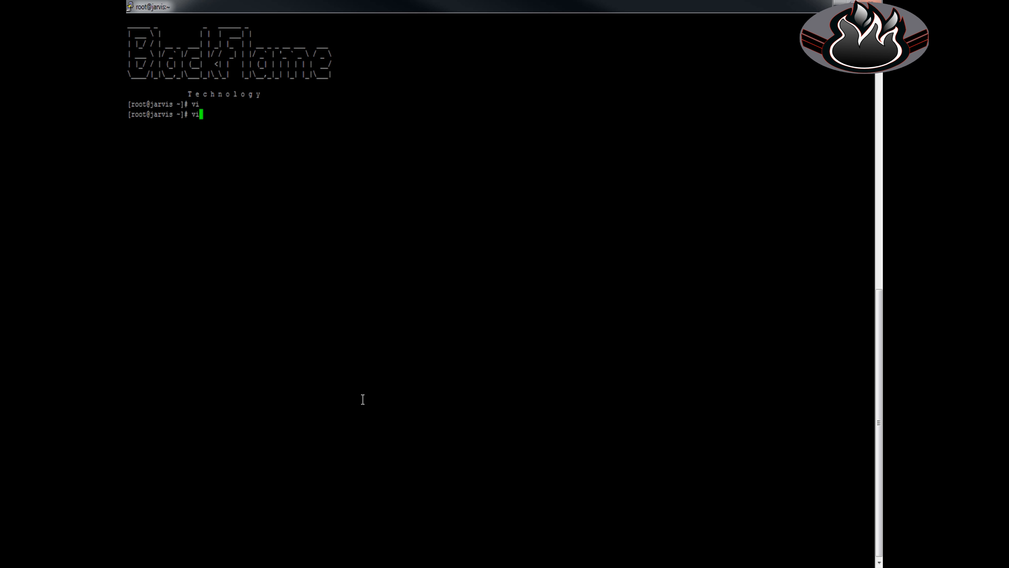
pyautogui.write('m')
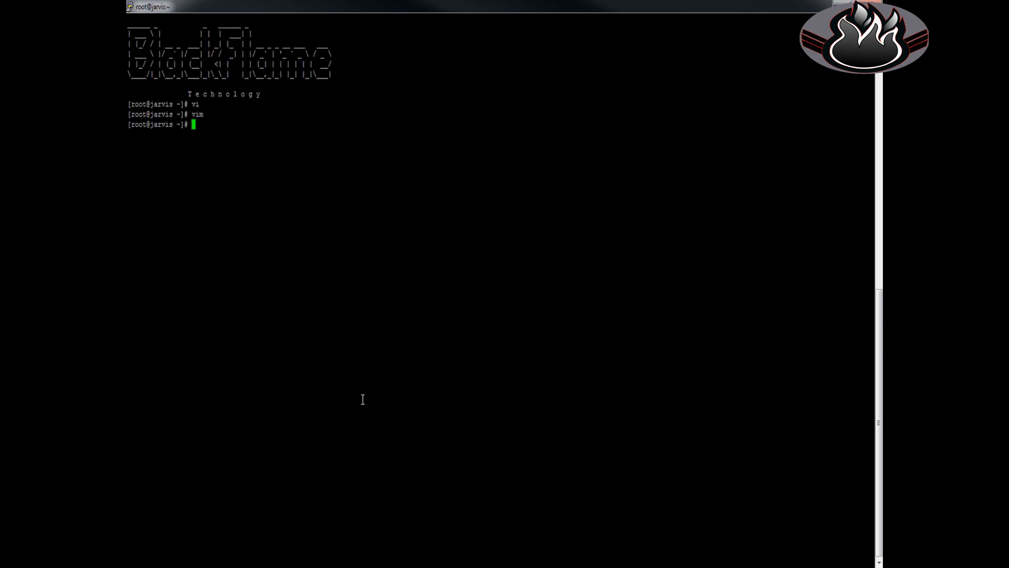
# Step: Open the file a.txt in Vim with the command vim a.txt
pyautogui.write('vim')
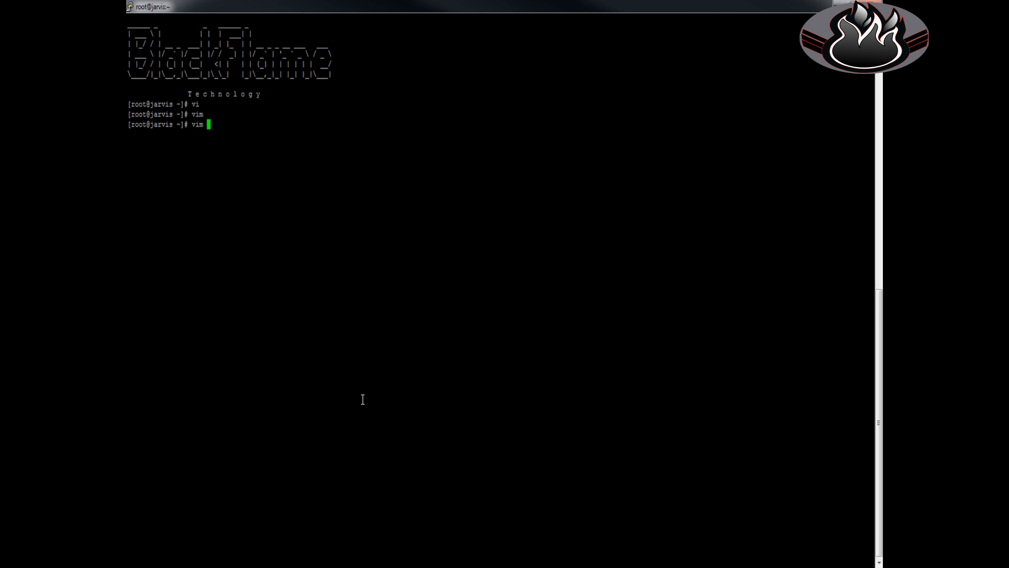
pyautogui.write('a.')
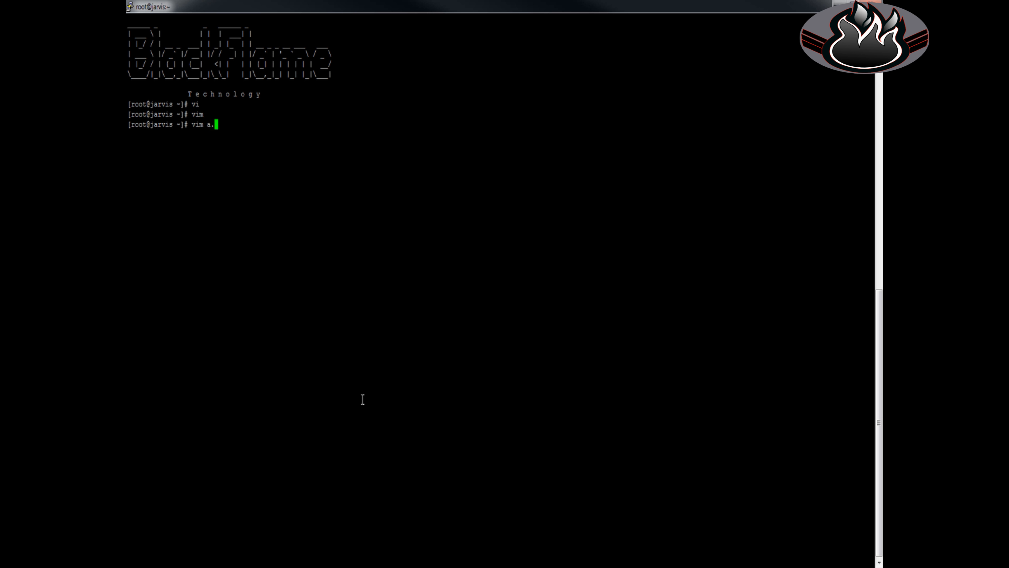
pyautogui.write('txt')
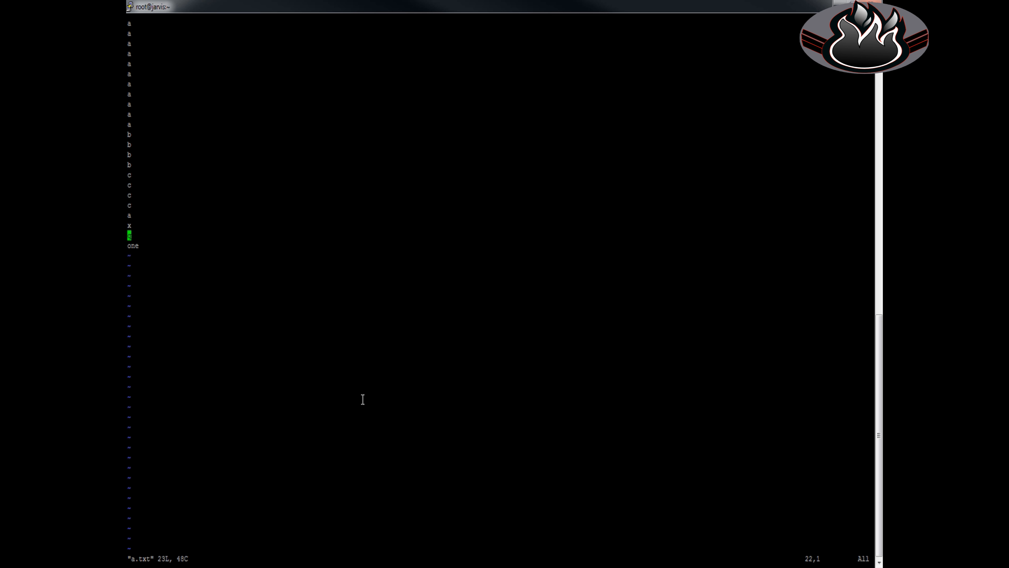
# Step: Jump to the first line and insert scrambled text such as thoiawerklhasdfohasdf across several lines
pyautogui.press('g')
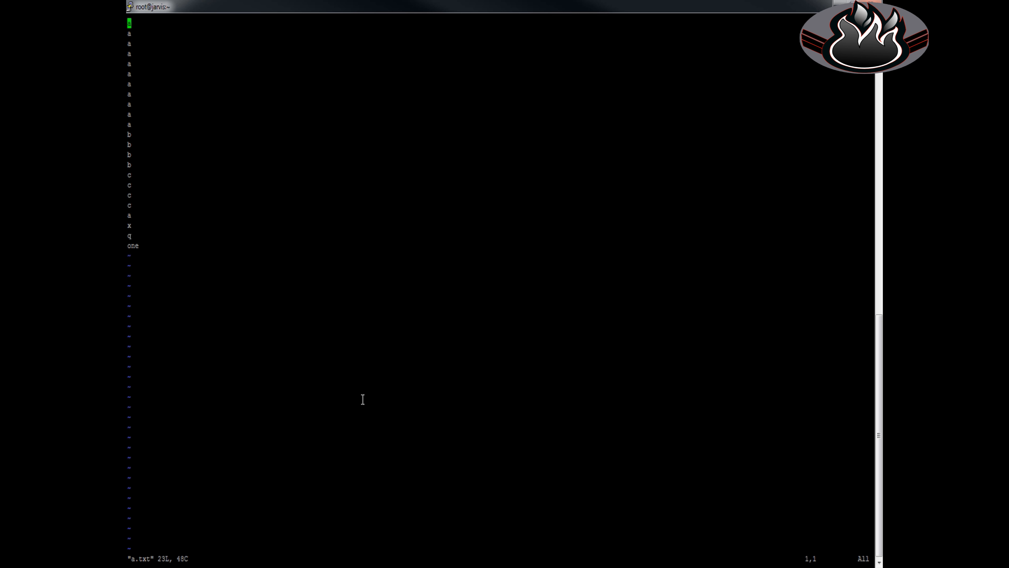
pyautogui.press('i')
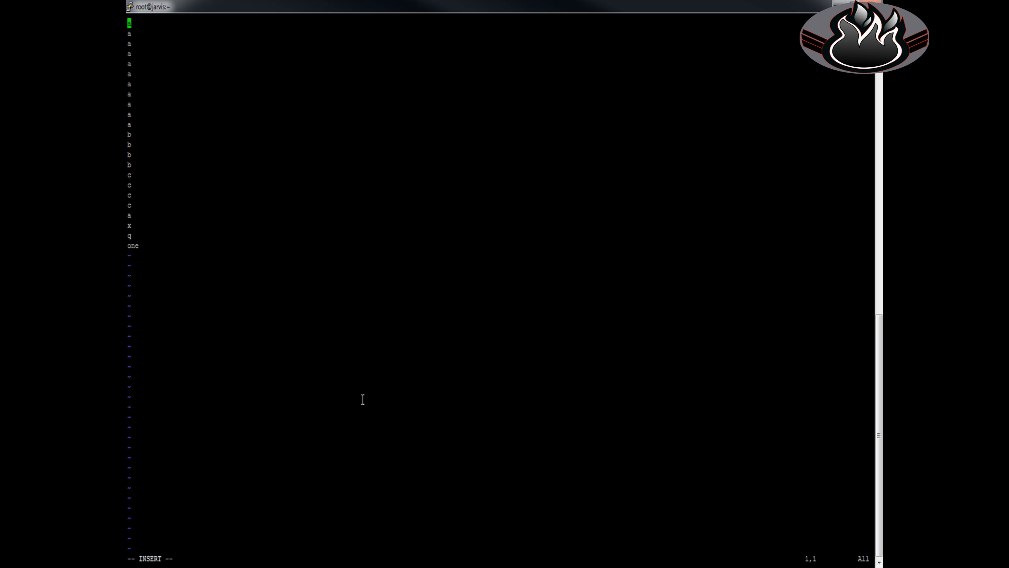
pyautogui.write('thoiawerklhasdfohasdf.lhia')
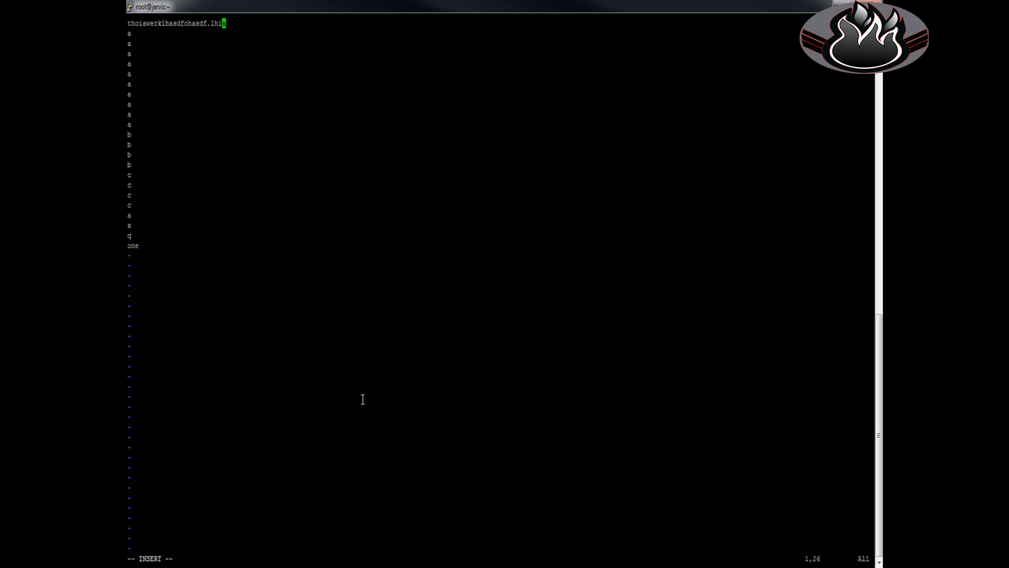
pyautogui.write('qewr.knasdf;jbhwt')
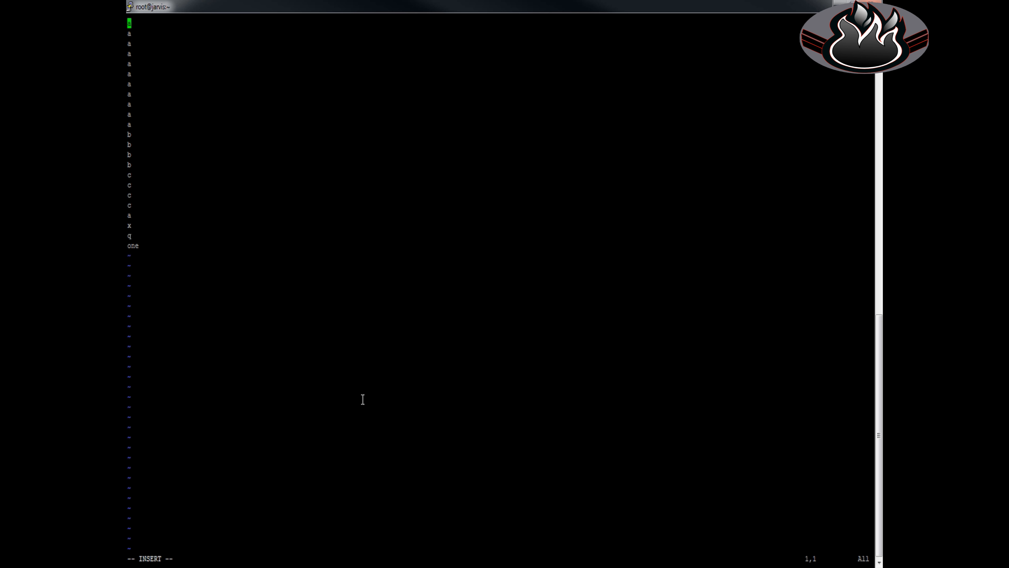
pyautogui.write('t')
pyautogui.click(158, 114)
pyautogui.write('/nkdfashkliae')
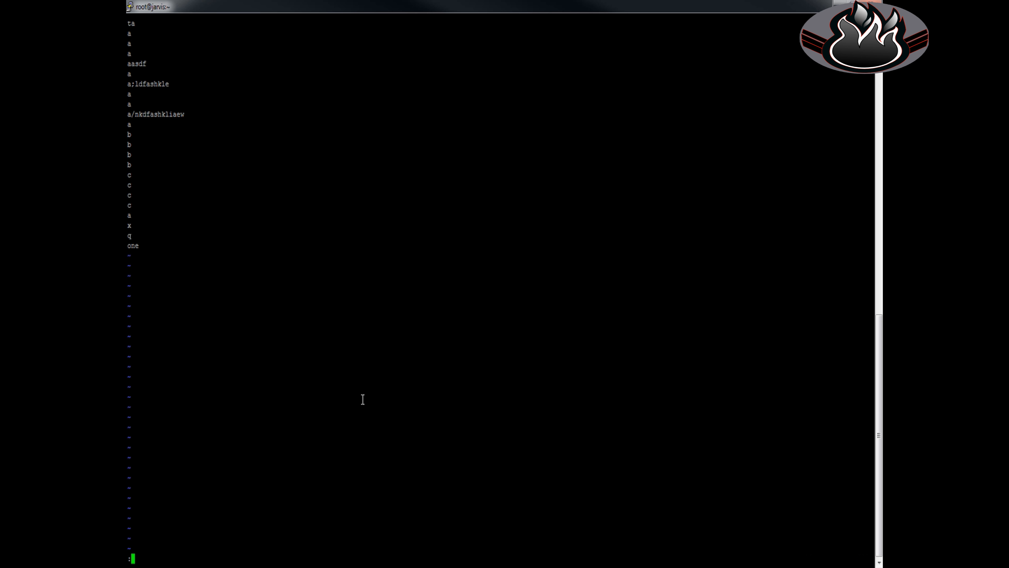
# Step: Save the edits and quit with :wq so a.txt holds 23 lines and 77 characters
pyautogui.write('wq')
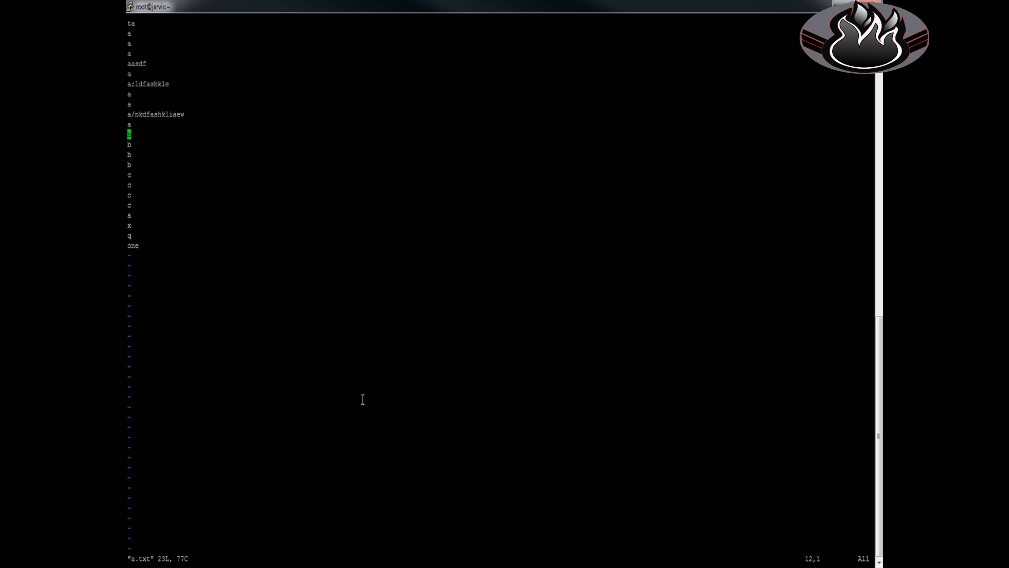
# Step: Insert random strings like ;ljhsdaf;lhrqew;lhasd and v;khjaestb onto lines near the b entries
pyautogui.press('i')
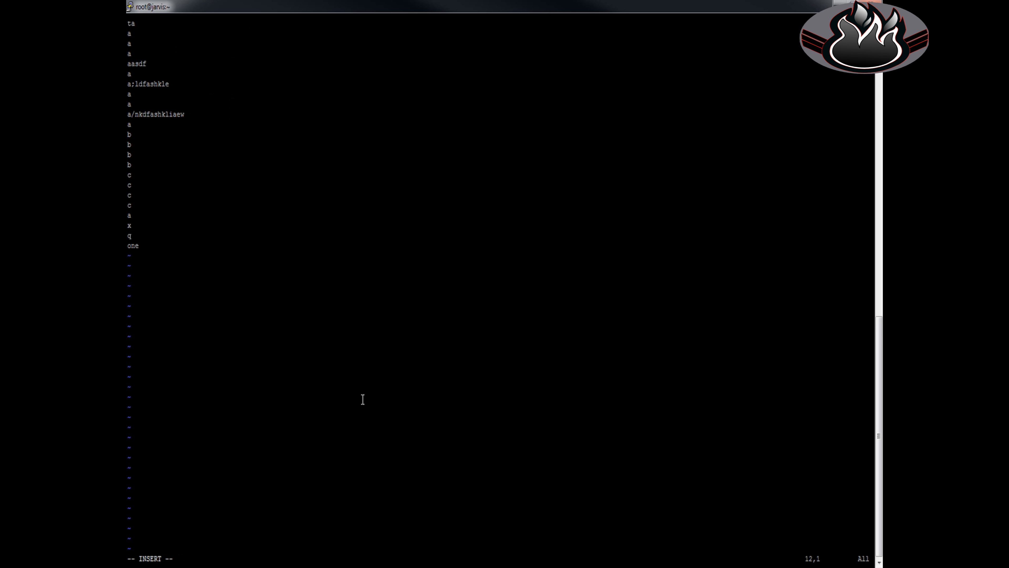
pyautogui.write(';ljhsdaf;lhrqew;lhasd')
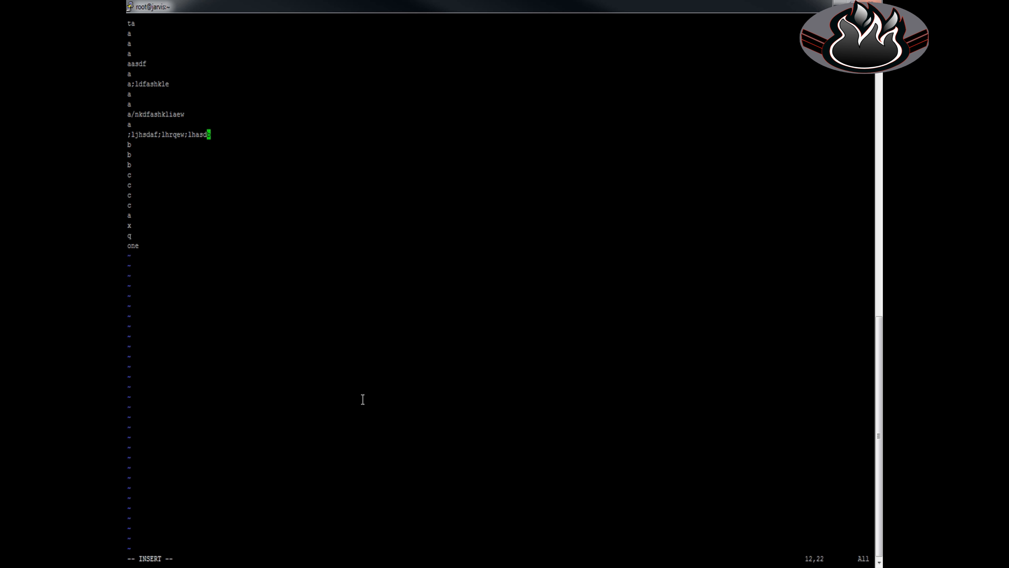
pyautogui.write('v;khjaestb')
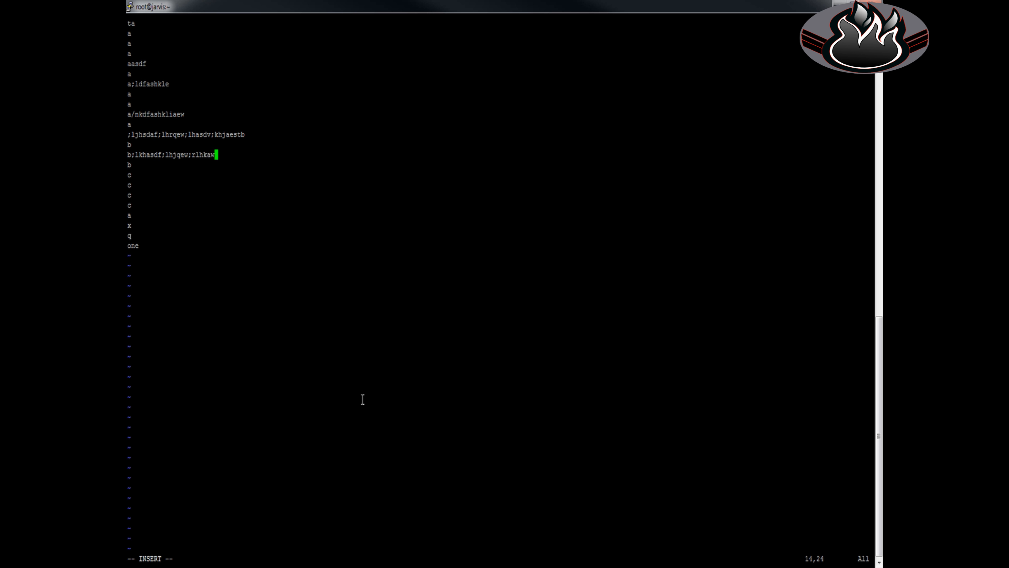
pyautogui.write('fe')
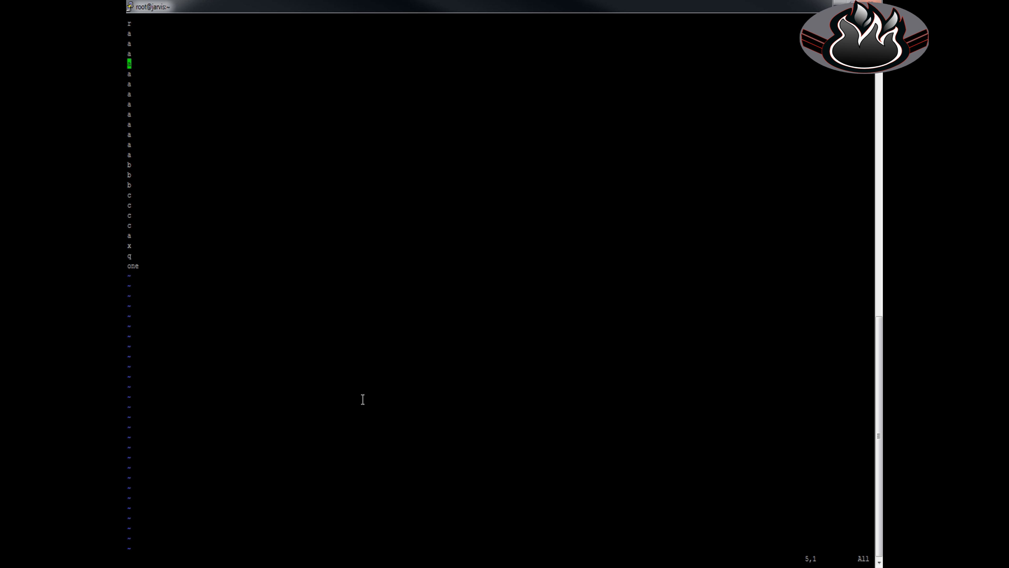
# Step: Move up a line while trimming lines to single characters in normal mode
pyautogui.press('Up')
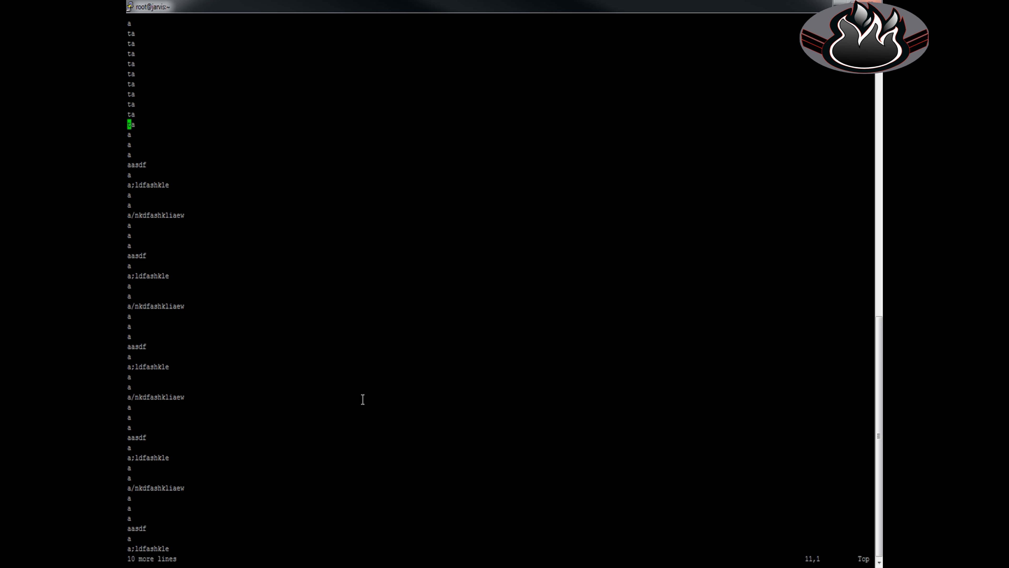
# Step: Undo all changes back to the oldest state so a.txt shows its original lines
pyautogui.press('g')
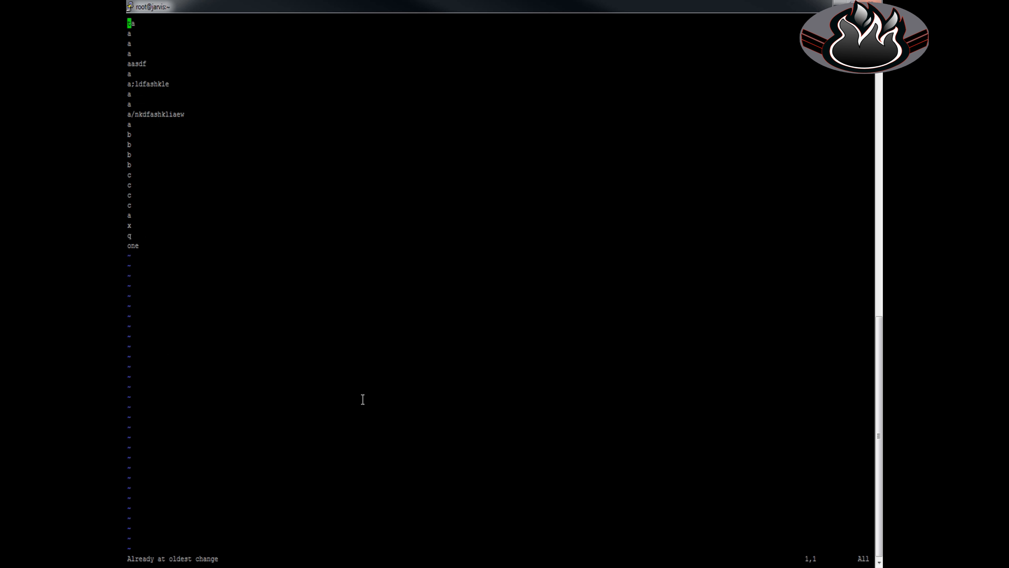
pyautogui.press('x')
pyautogui.write('/')
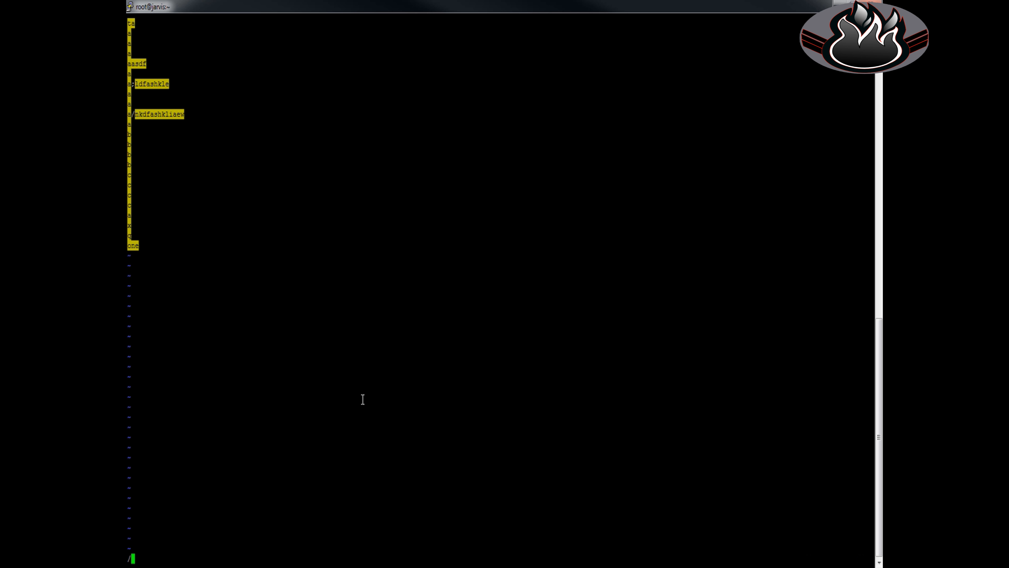
# Step: Search for the regex \w$ so only the final letter of one is highlighted
pyautogui.write('w')
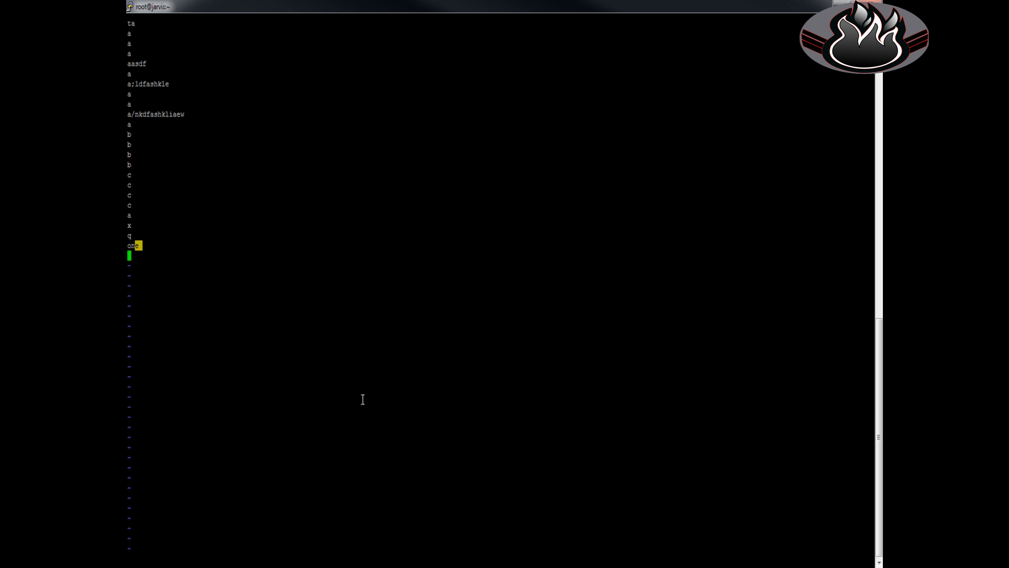
pyautogui.write(':q!')
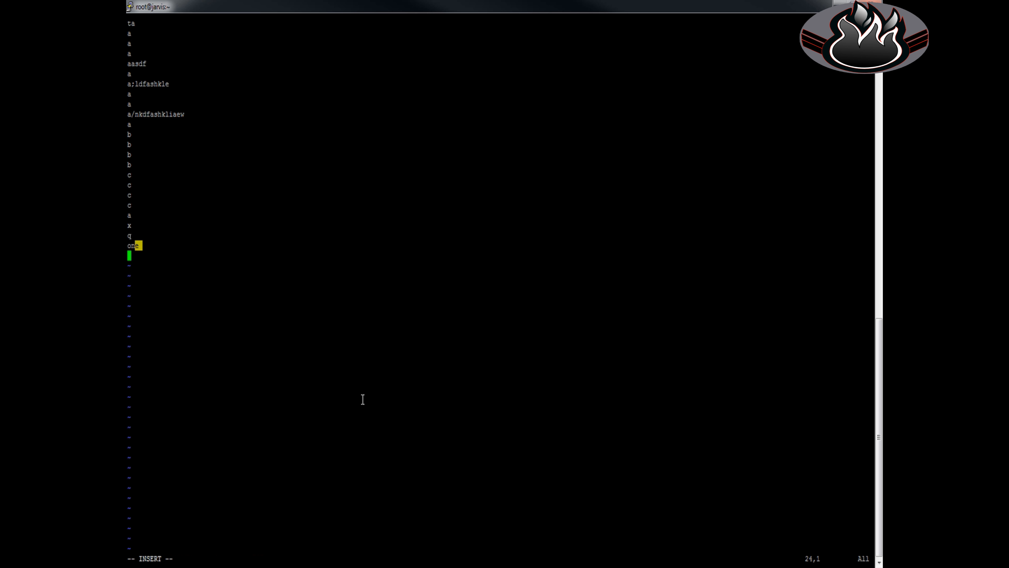
pyautogui.press('Escape')
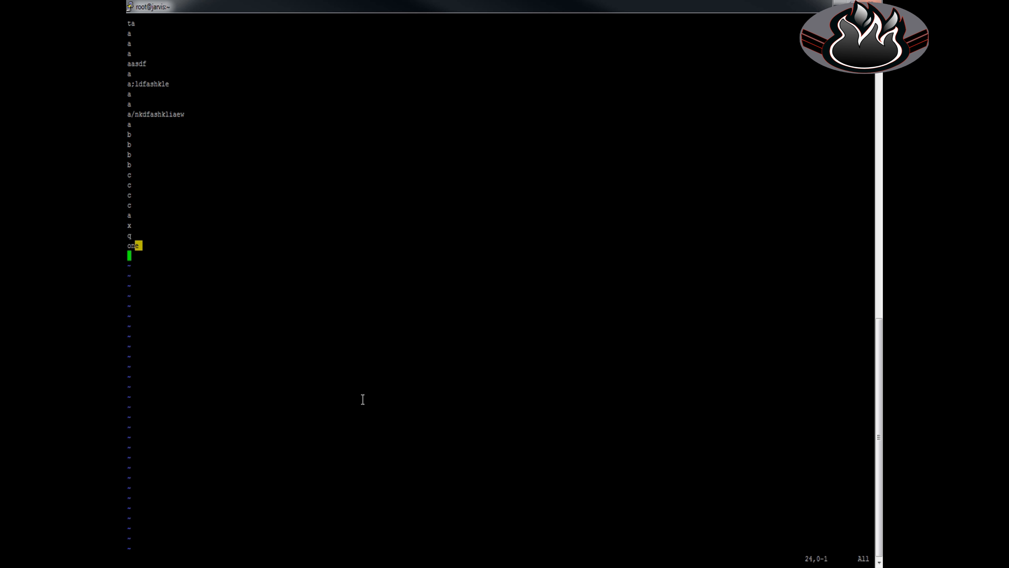
# Step: Search /;\w to highlight each semicolon followed by a word character
pyautogui.write('/')
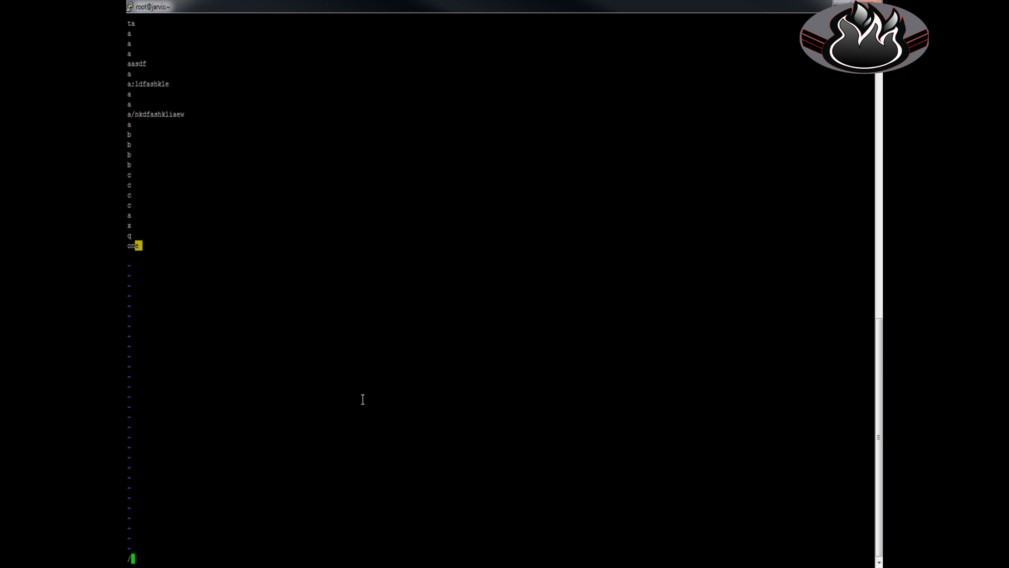
pyautogui.write(';')
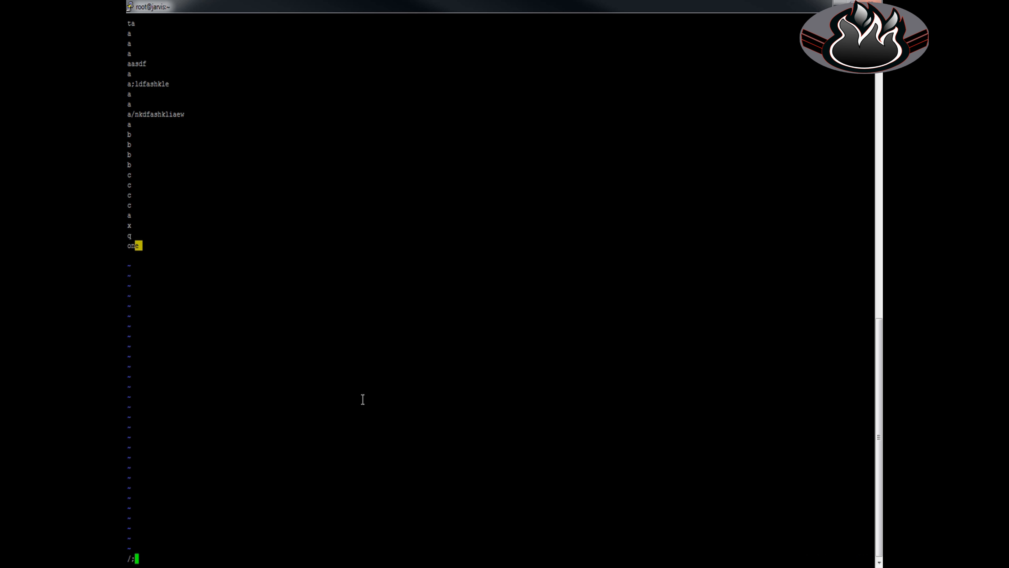
pyautogui.write('\\w')
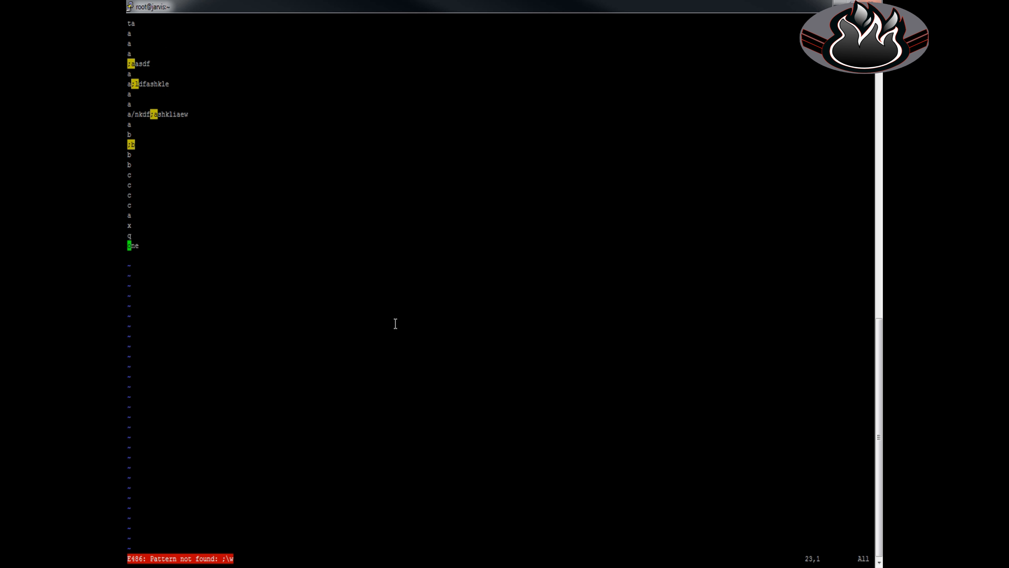
# Step: Jump to the next search match with n, then clear highlighting with :noh
pyautogui.press('/')
pyautogui.write(':')
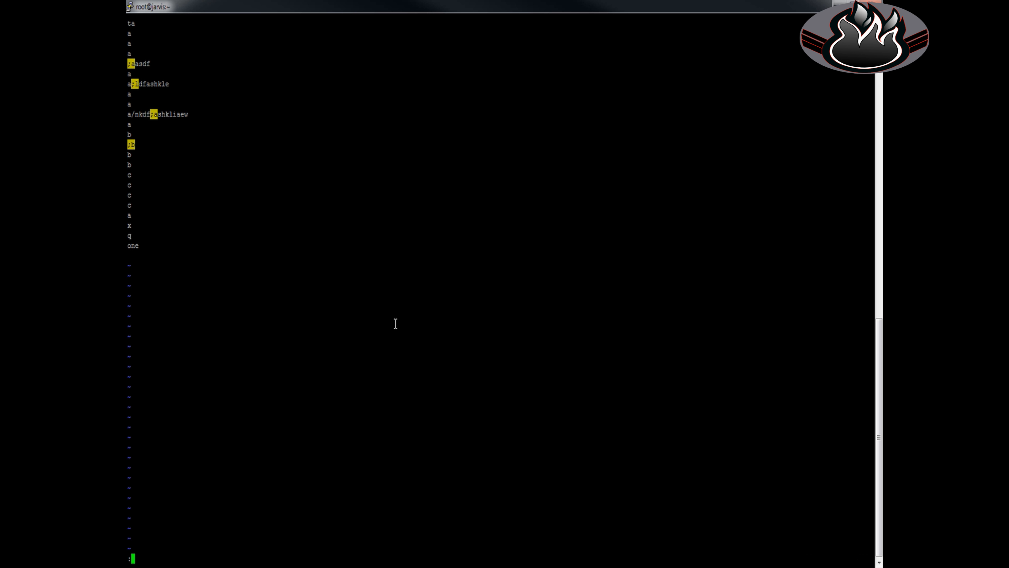
pyautogui.write('nc')
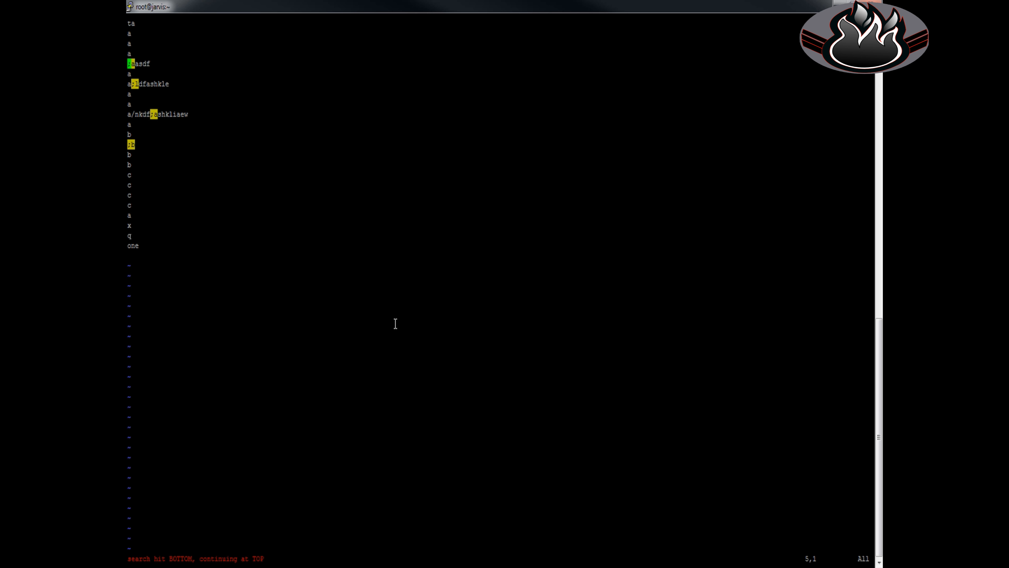
pyautogui.write(':noh')
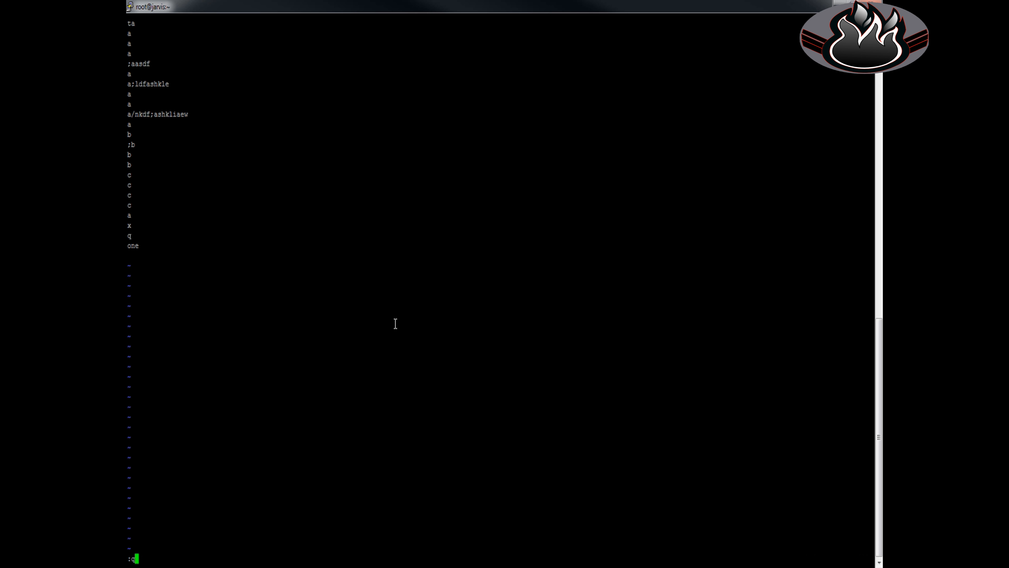
# Step: Force-quit with :q! discarding the semicolon edits, reopen vim a.txt, and begin :q! again
pyautogui.write('!')
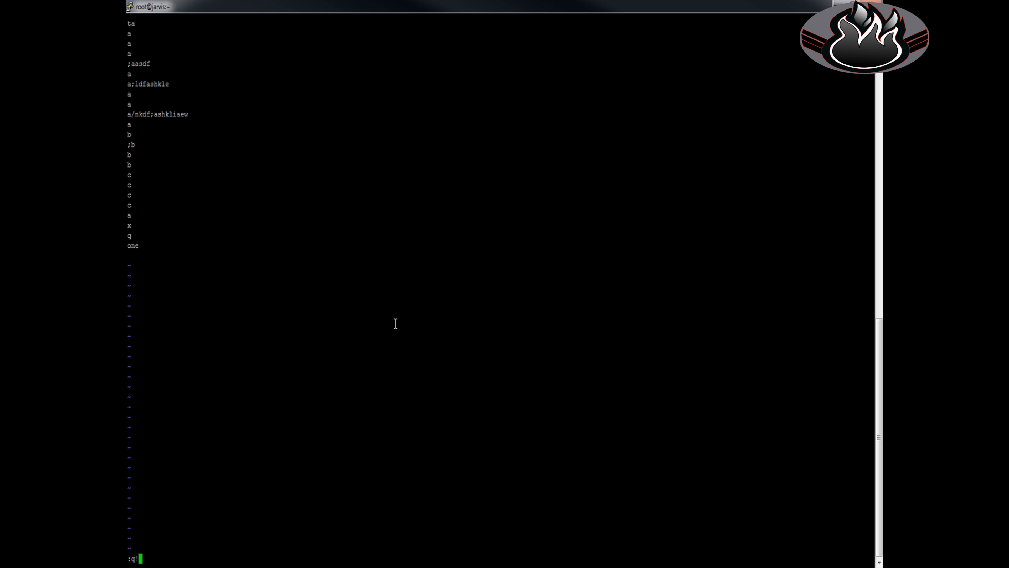
pyautogui.press('Return')
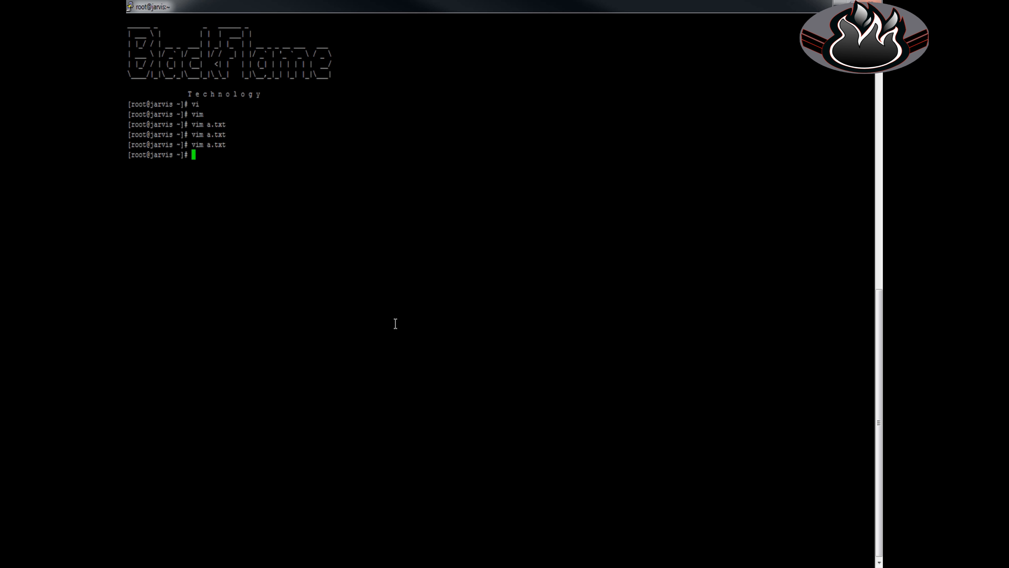
pyautogui.write('vim a.txt')
pyautogui.write(':')
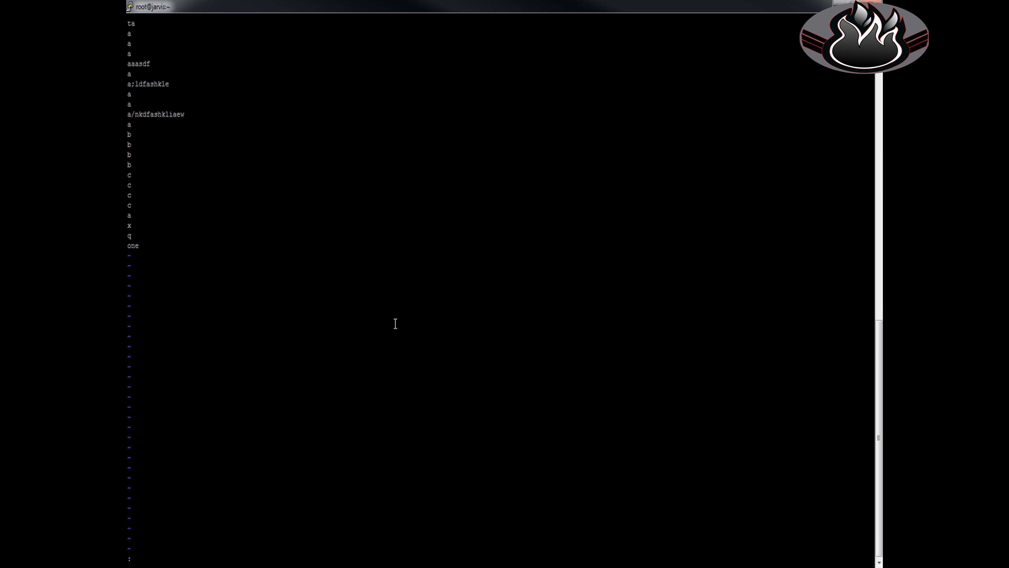
pyautogui.write('q!')
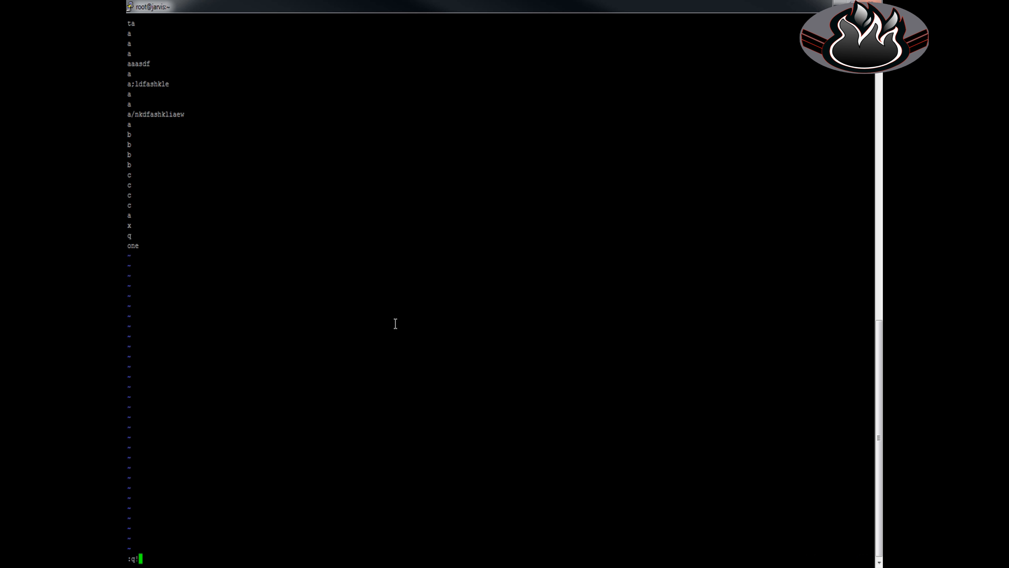